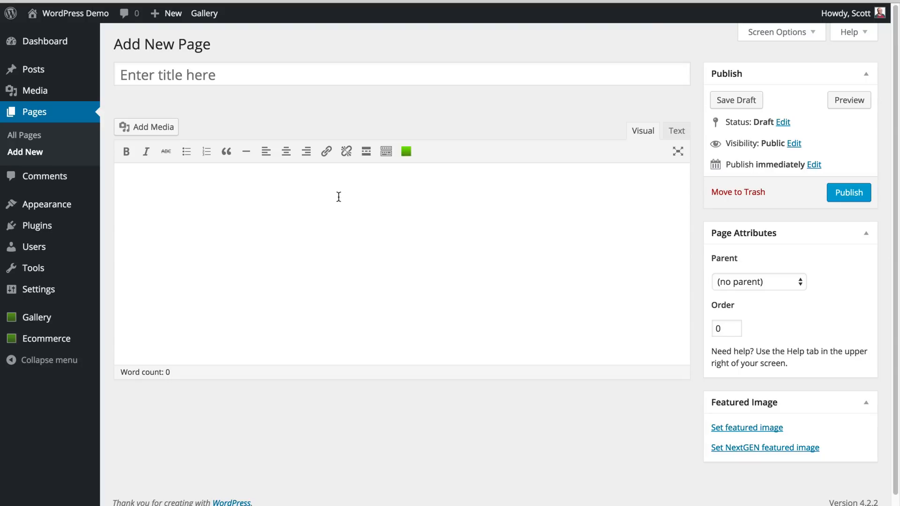
Place the insertion point in the empty body of the new untitled page
left_click(355, 192)
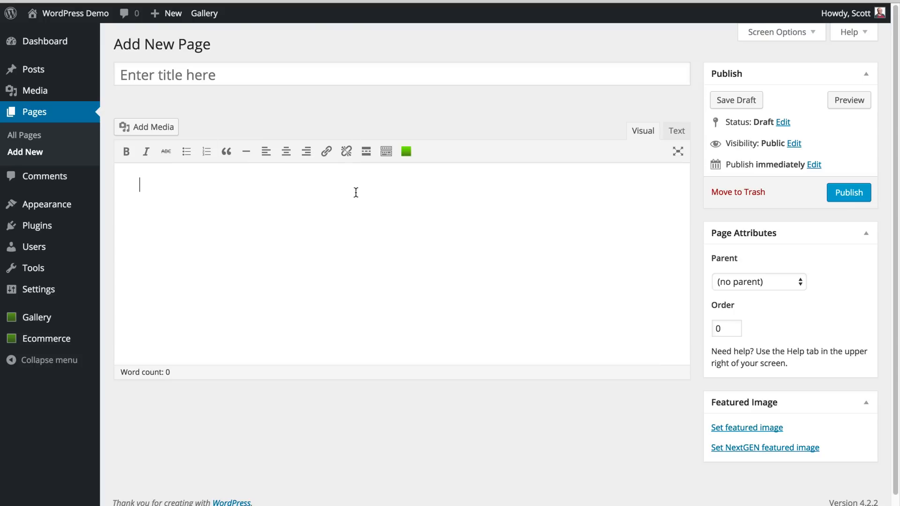
mouse_move(381, 209)
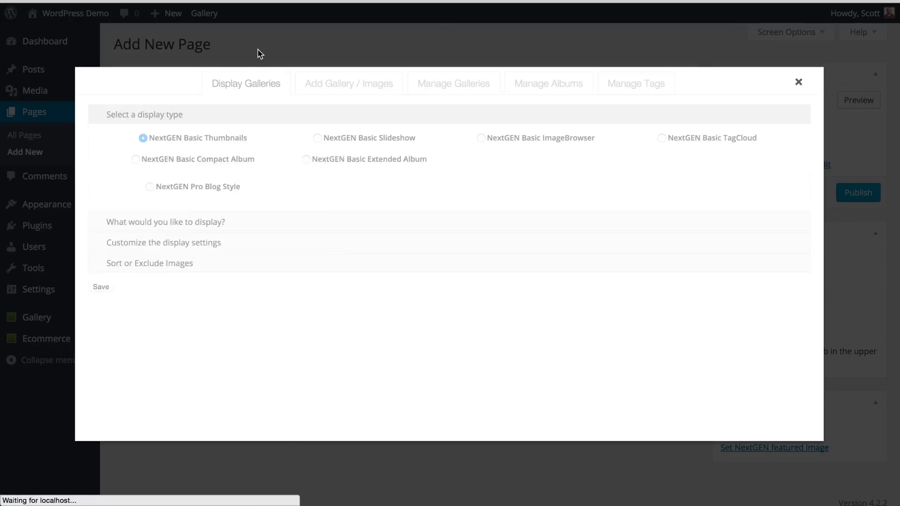
Create a new NextGEN gallery named 'New Gallery'
left_click(349, 84)
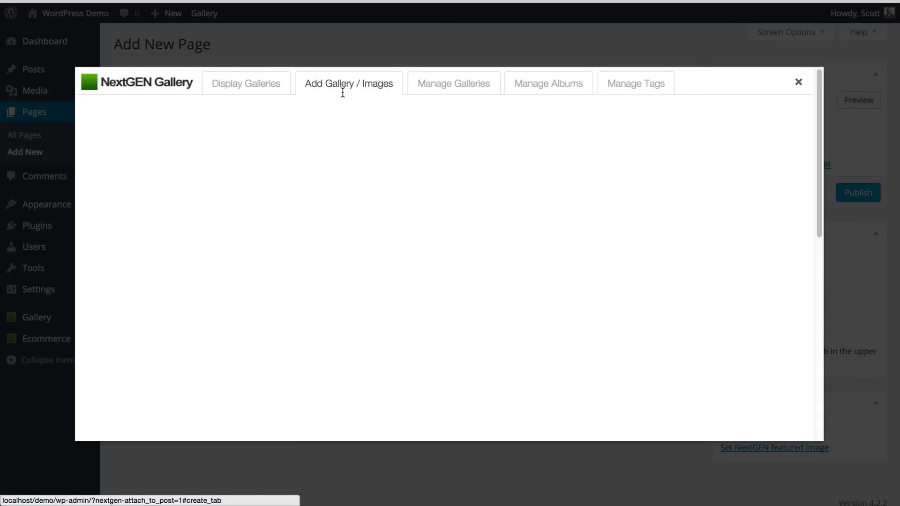
left_click(348, 83)
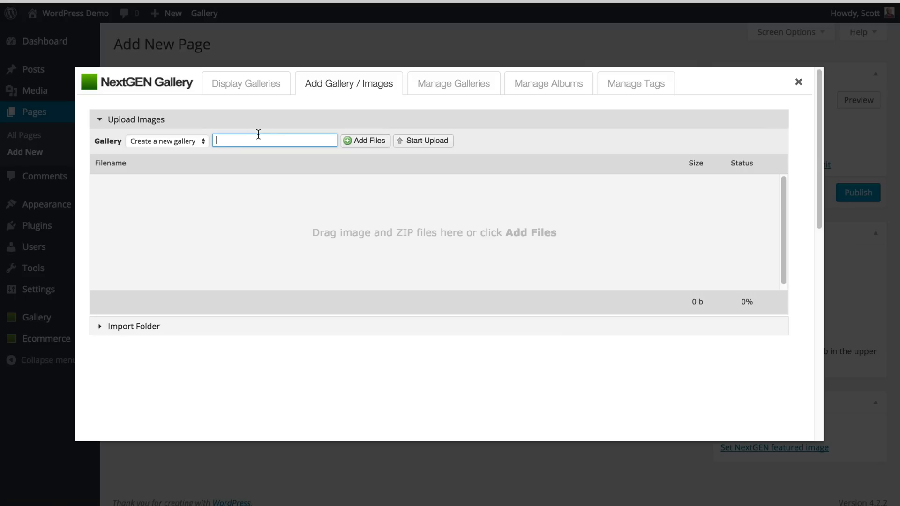
type("New Gallery")
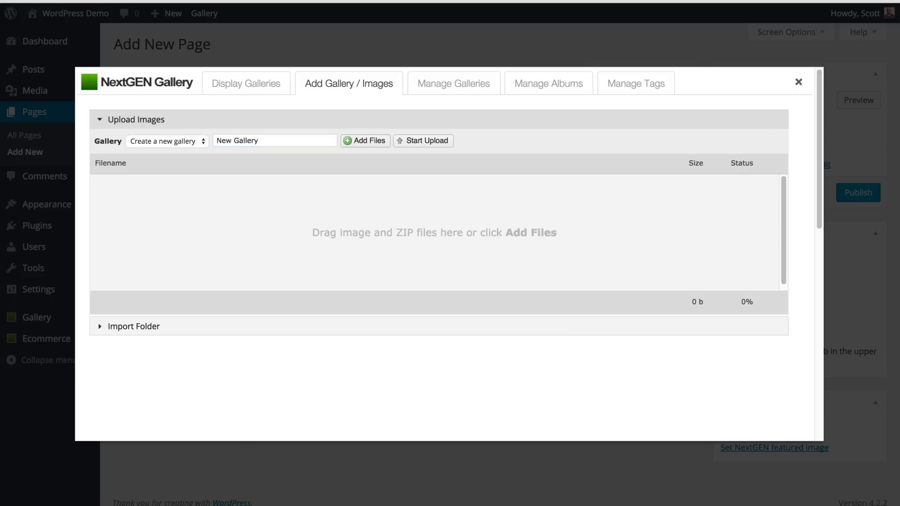
Upload the six food photos into it and save the gallery display settings
left_click(364, 140)
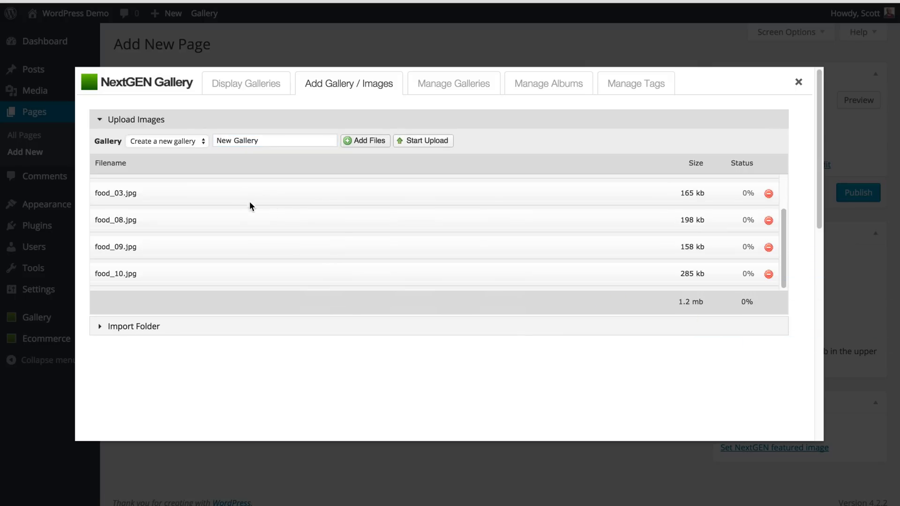
left_click(422, 140)
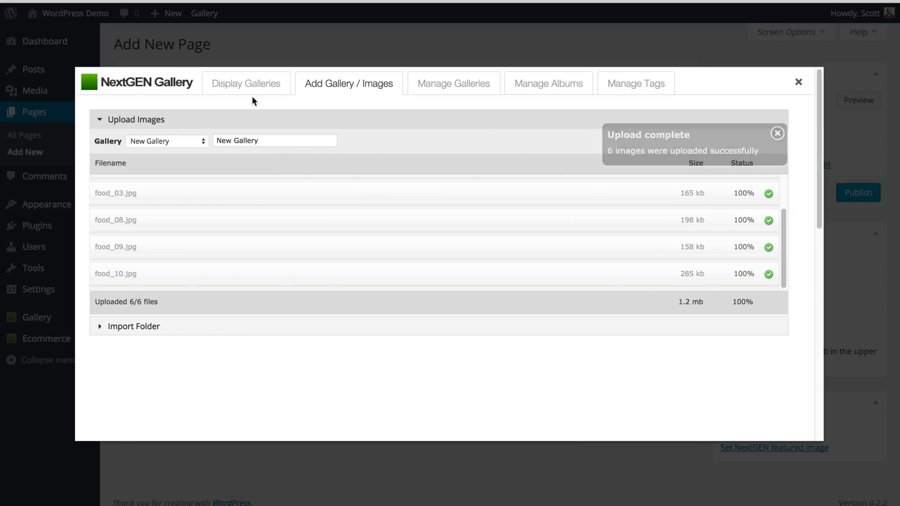
left_click(246, 83)
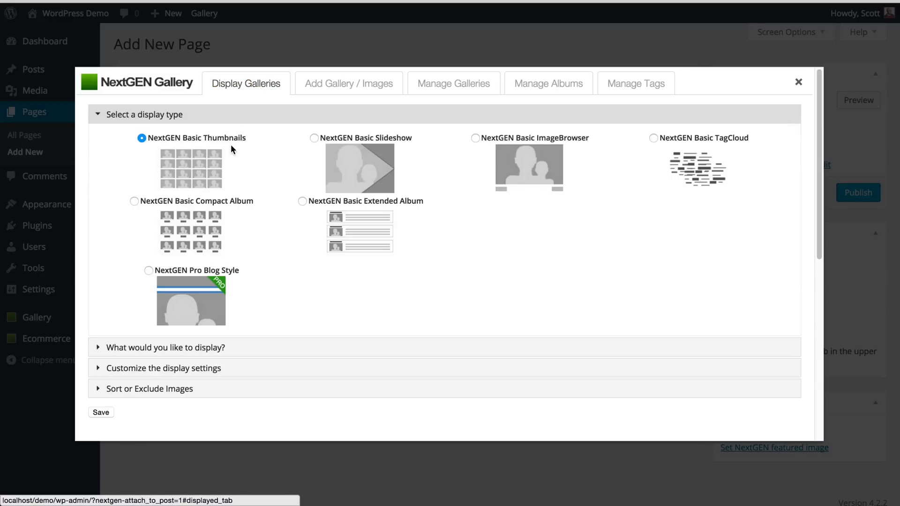
left_click(164, 347)
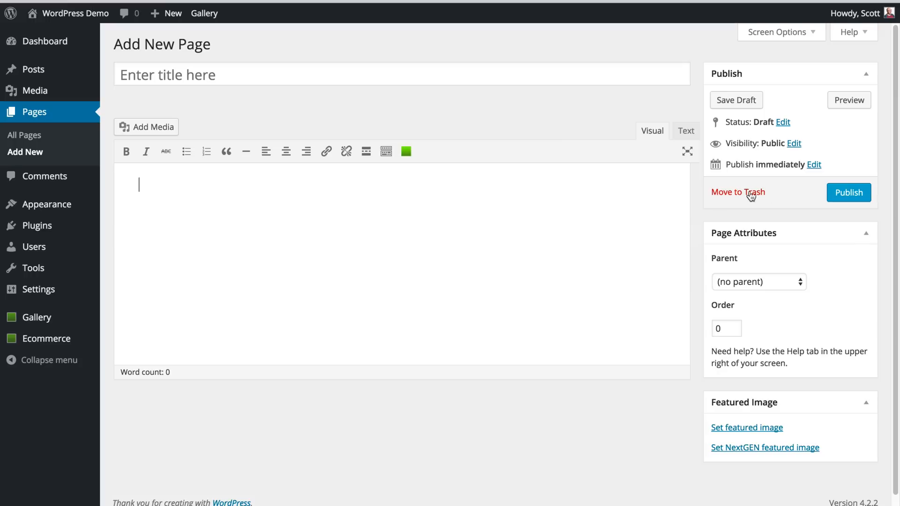
Enter 'New Gallery' as the page title and confirm publishing the page
type("New")
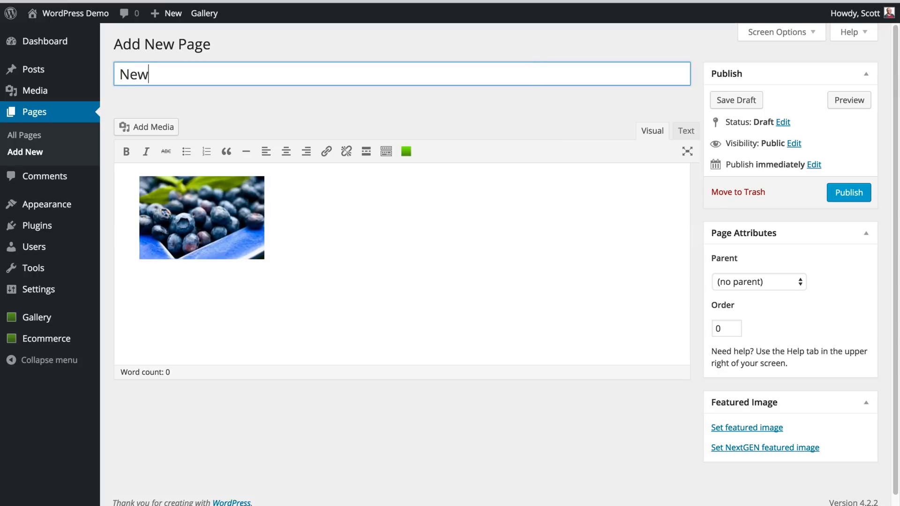
type("Gallery")
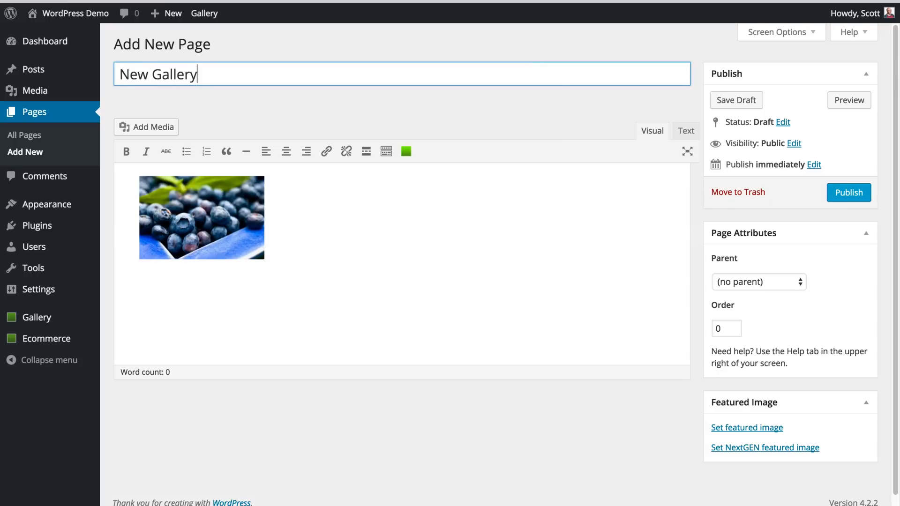
left_click(848, 192)
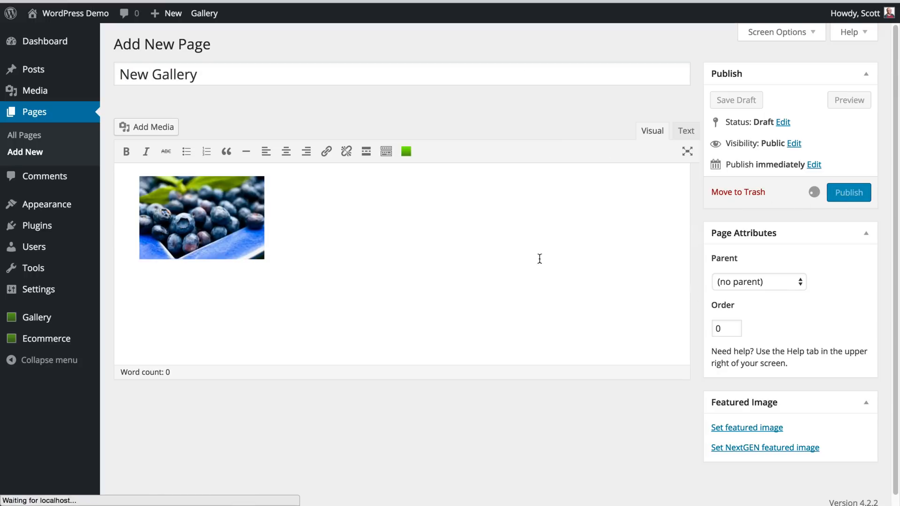
left_click(848, 192)
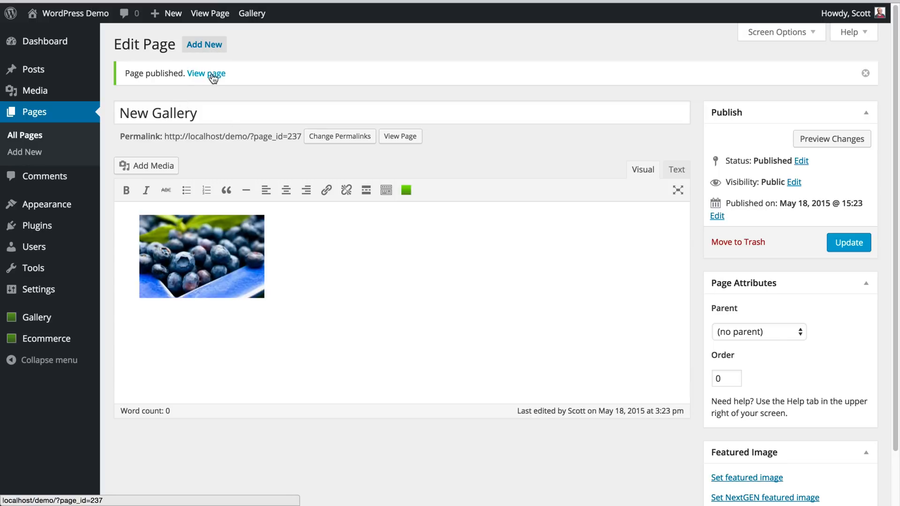
Open the live New Gallery page from the published notice
left_click(205, 74)
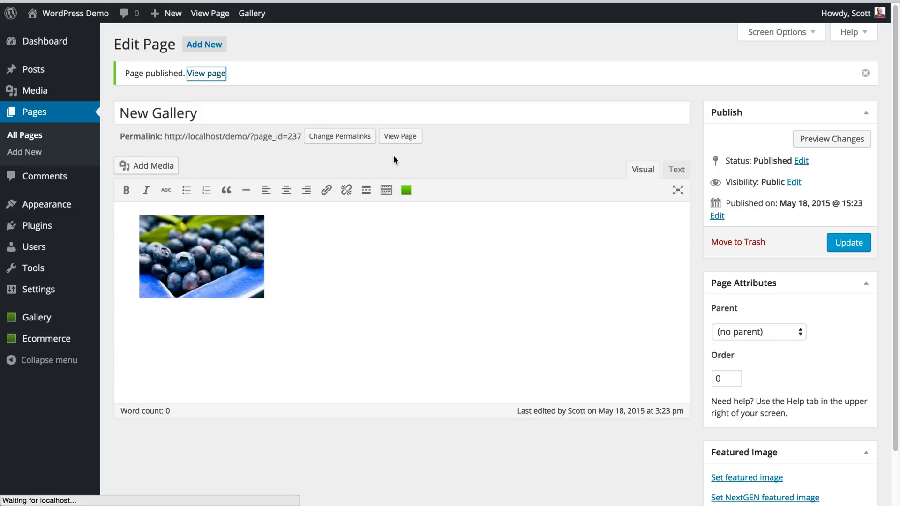
left_click(205, 74)
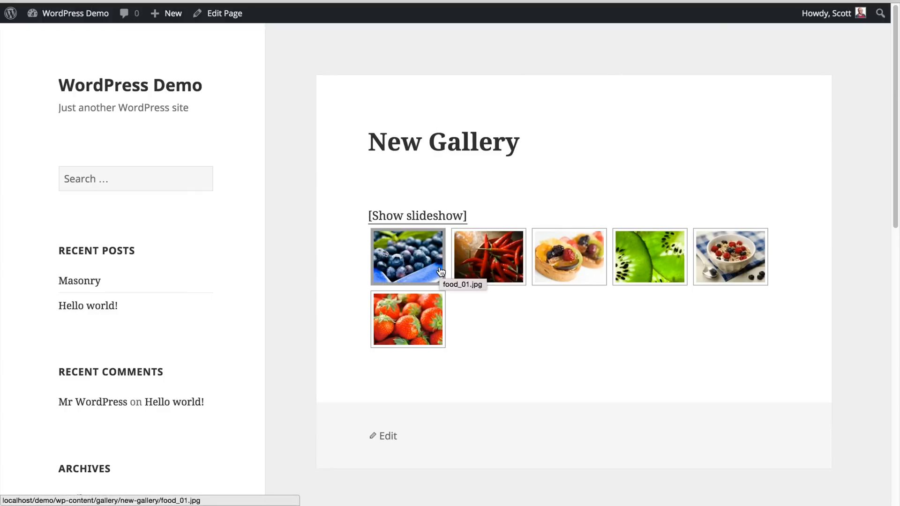
mouse_move(46, 51)
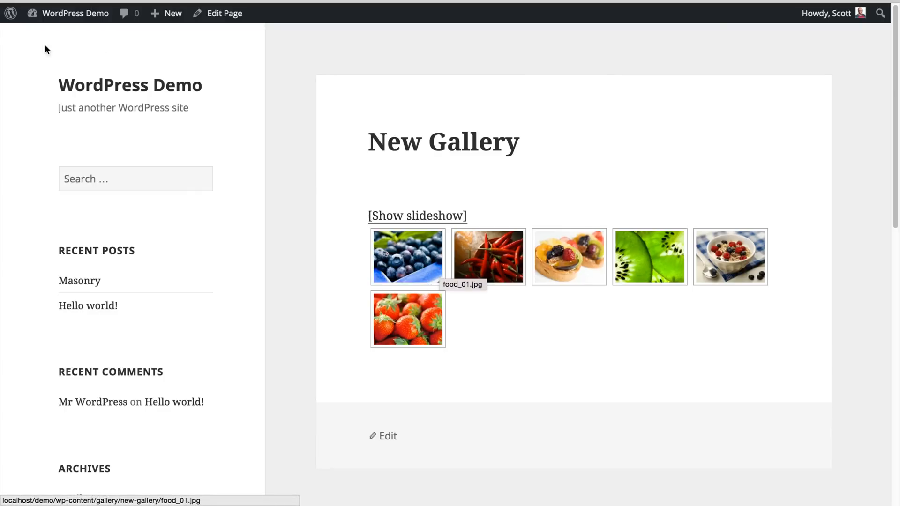